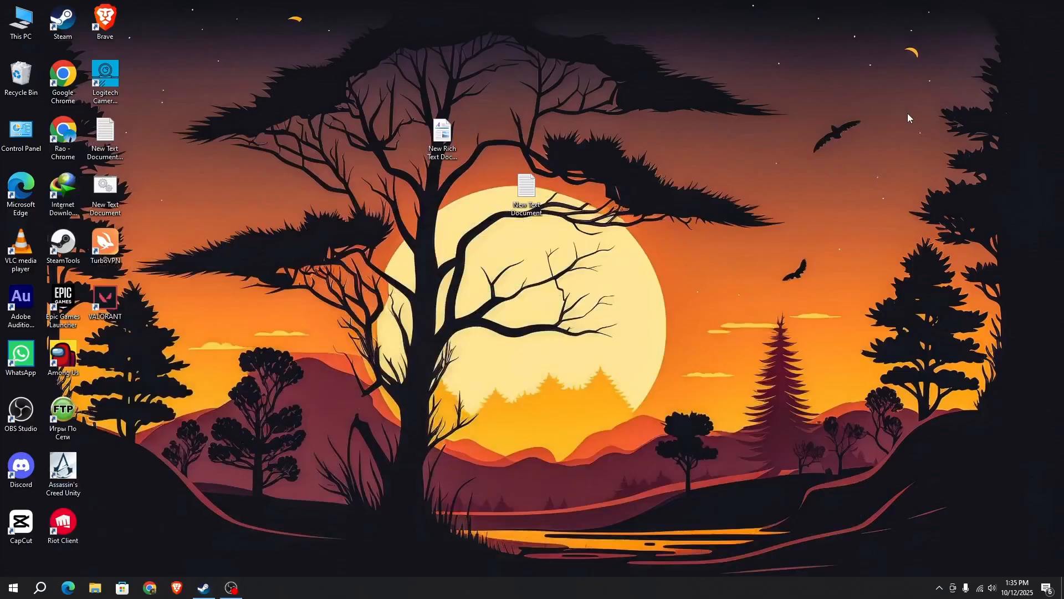
pyautogui.moveTo(770, 209)
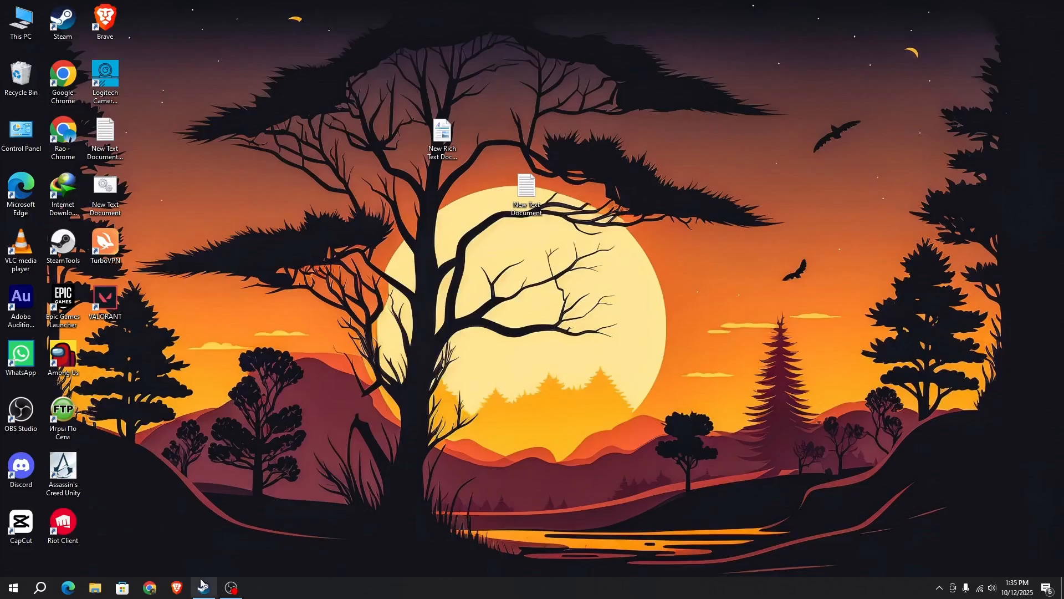
# Attempt Manage > Remove from account on Assassin's Creed Odyssey and confirm the removal.
pyautogui.click(203, 587)
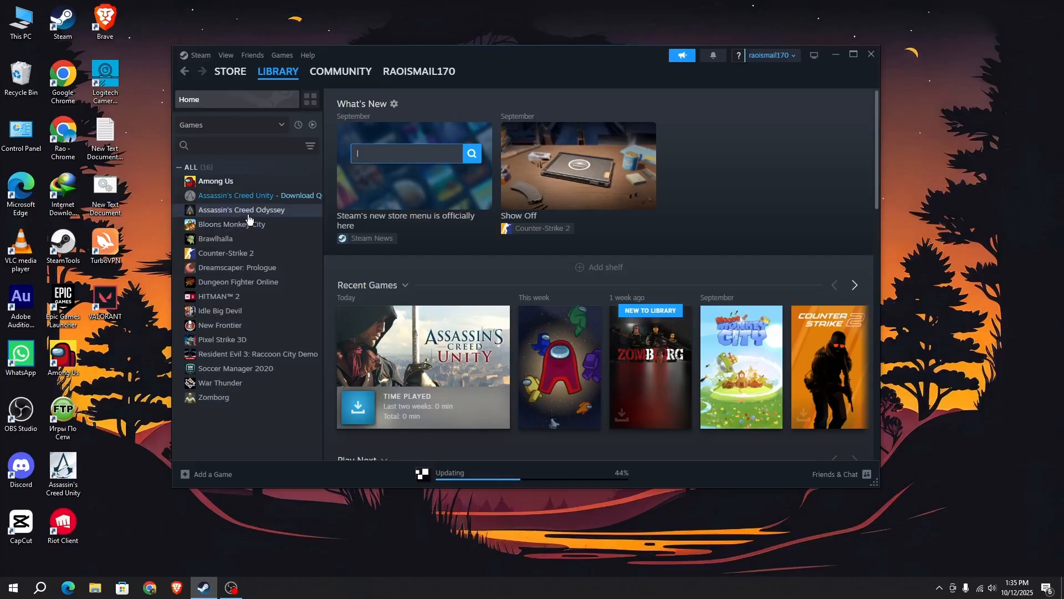
pyautogui.rightClick(247, 209)
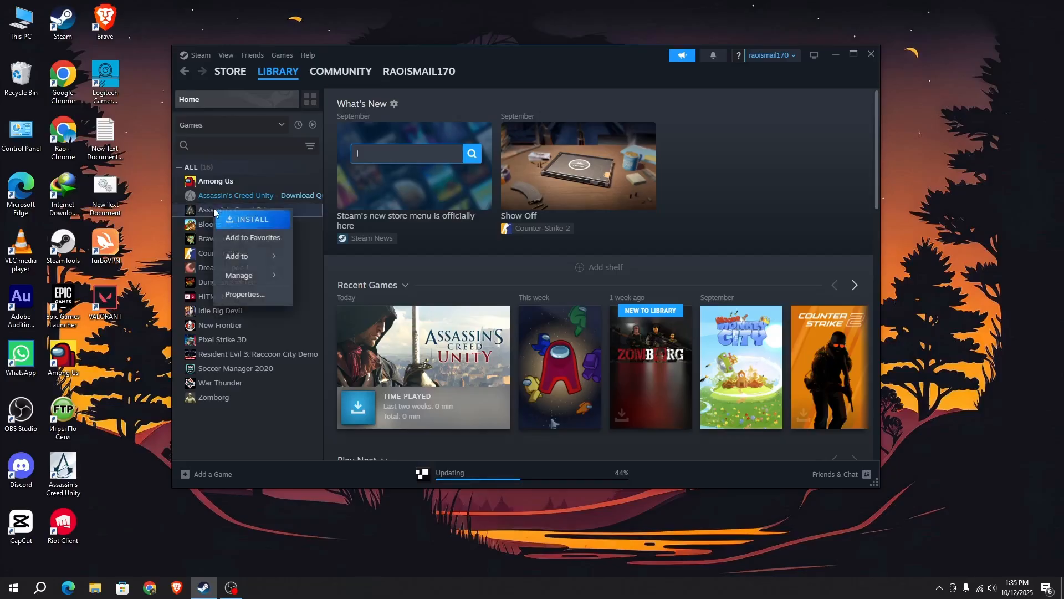
pyautogui.moveTo(145, 211)
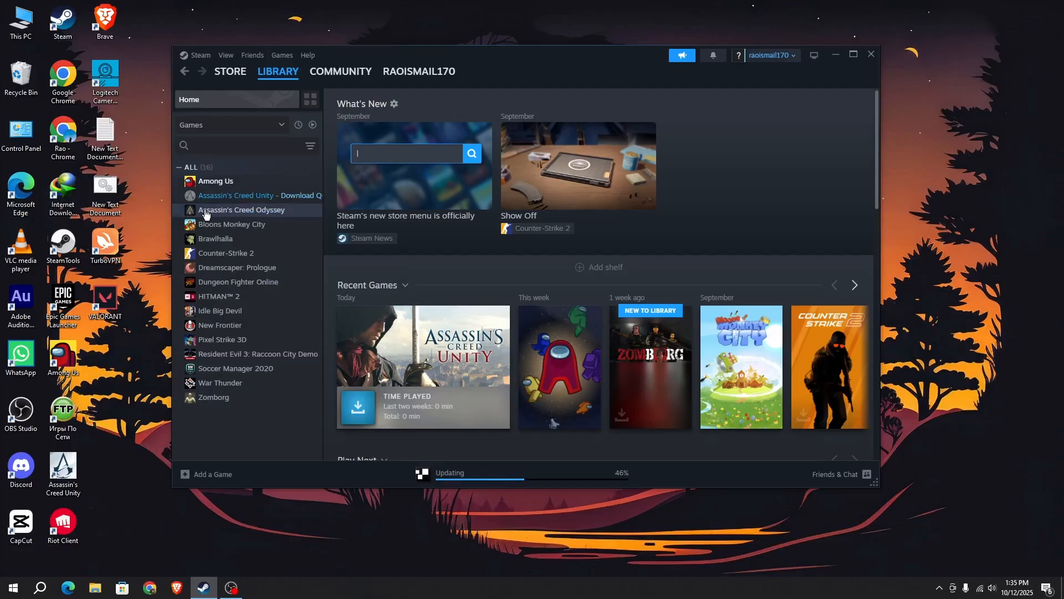
pyautogui.rightClick(241, 209)
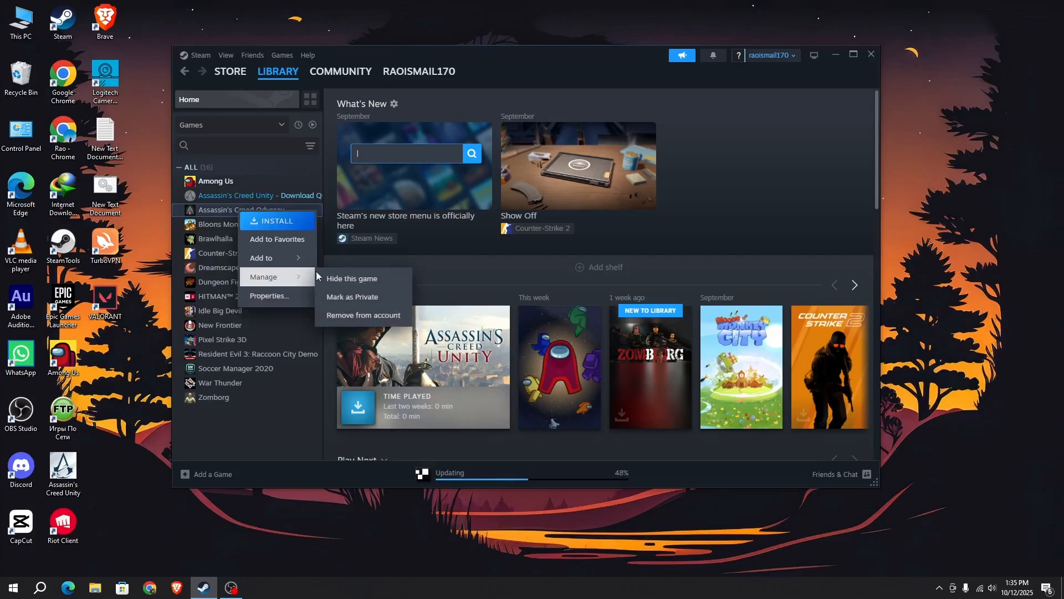
pyautogui.moveTo(364, 315)
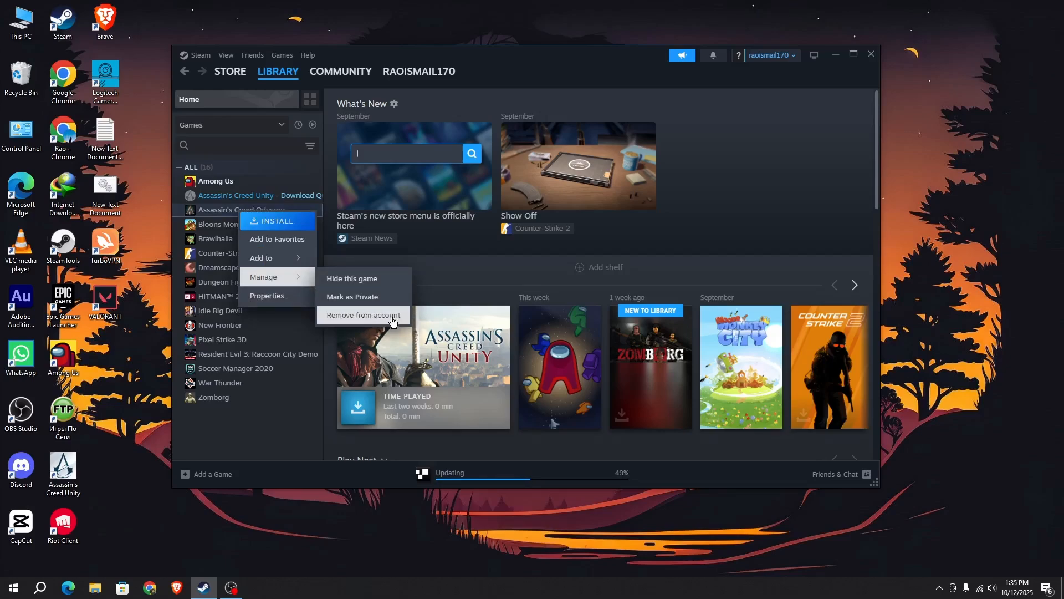
pyautogui.click(362, 315)
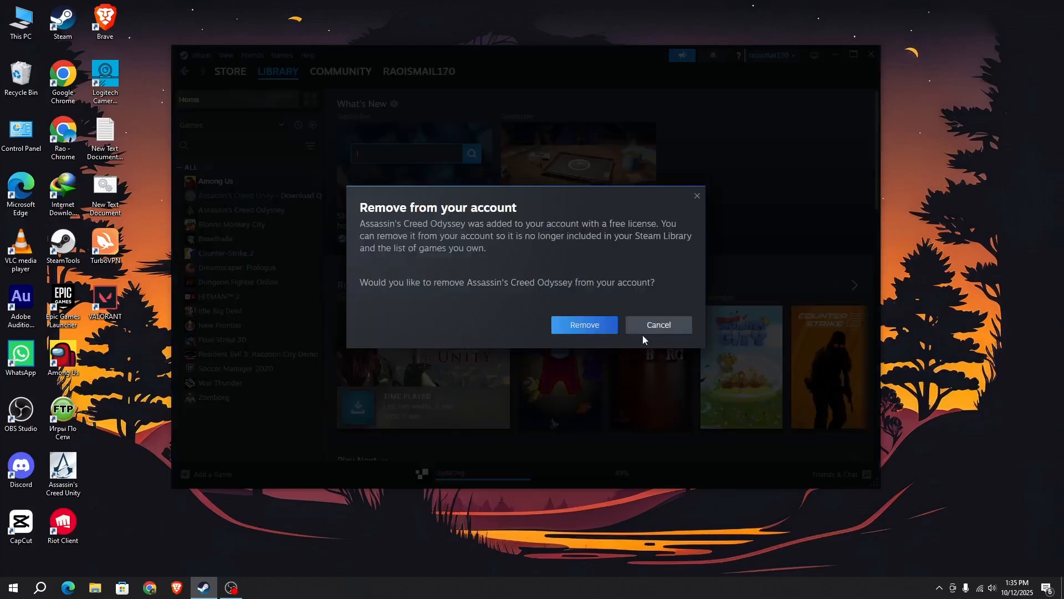
pyautogui.click(583, 325)
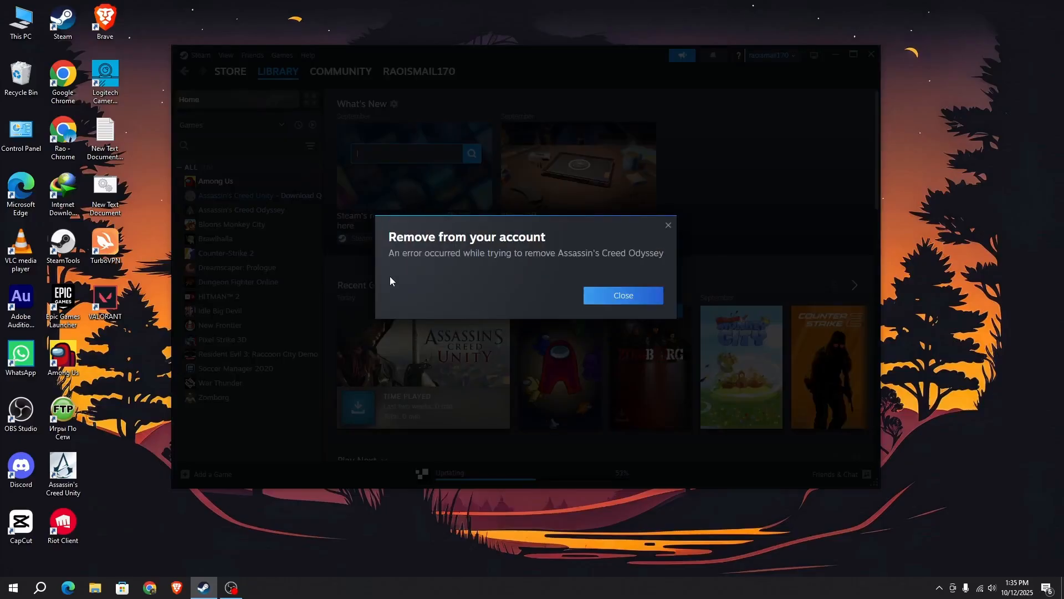
pyautogui.moveTo(411, 261)
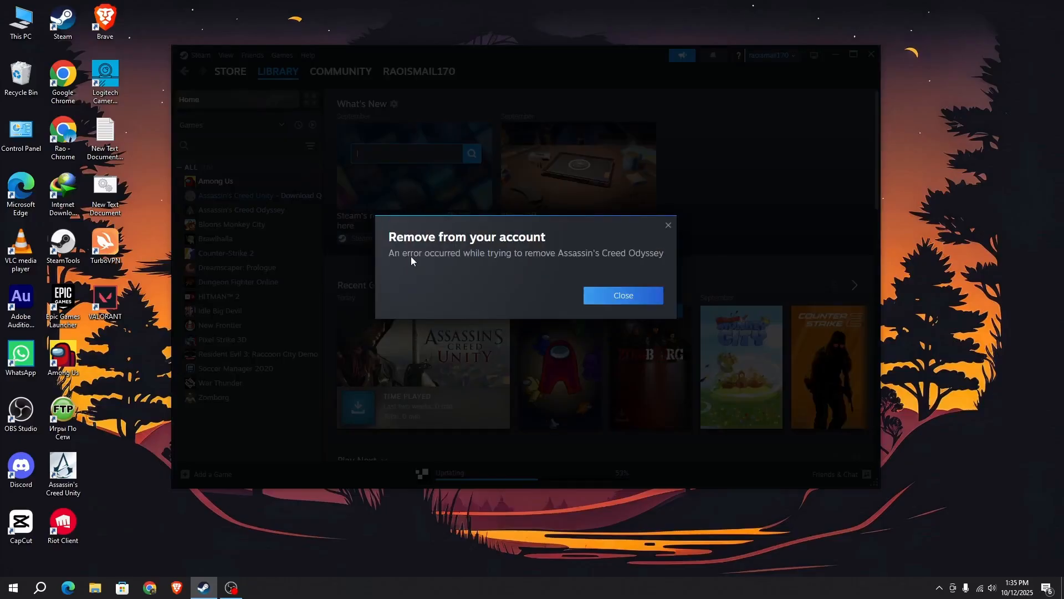
pyautogui.moveTo(624, 270)
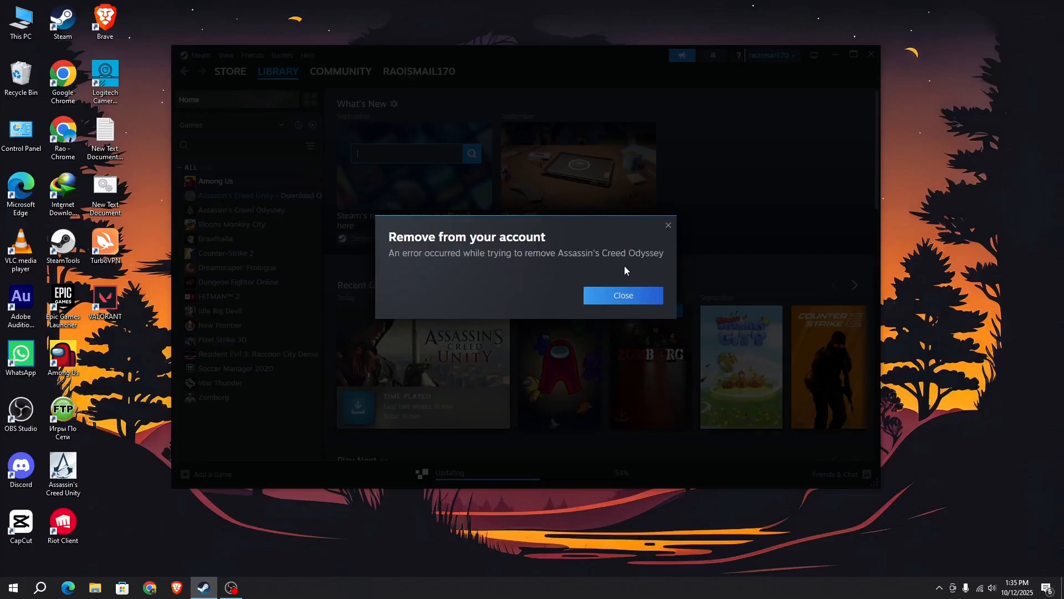
pyautogui.moveTo(579, 286)
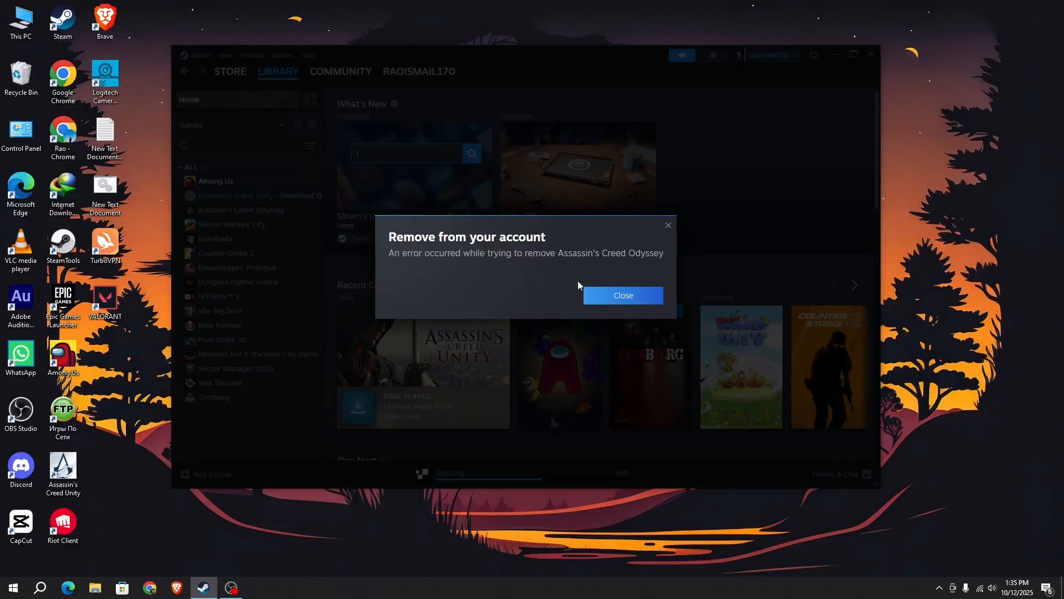
# Dismiss the 'removal failed' error dialog.
pyautogui.click(622, 295)
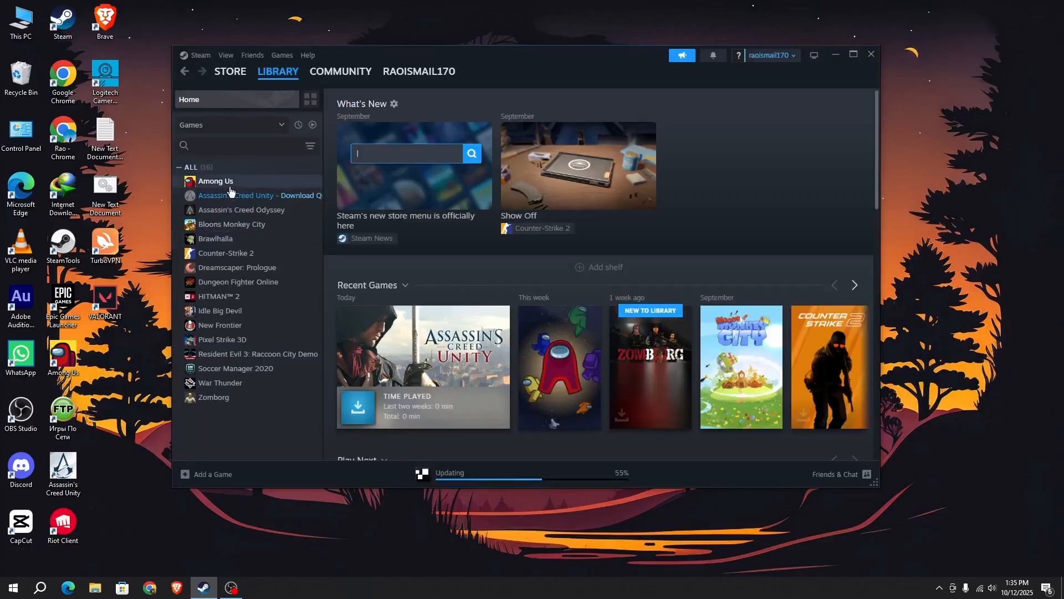
pyautogui.moveTo(218, 163)
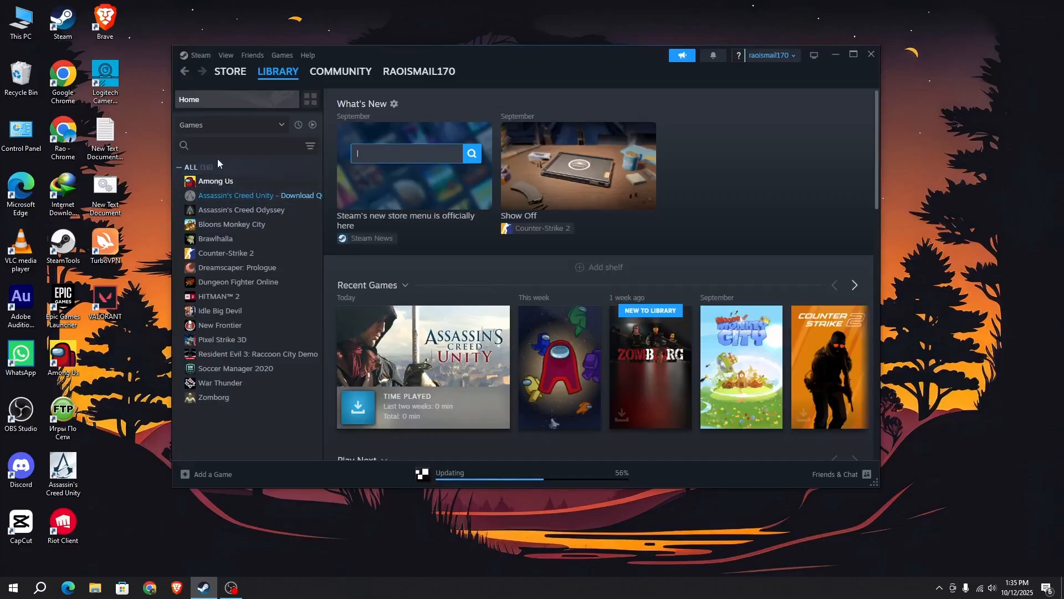
pyautogui.moveTo(251, 162)
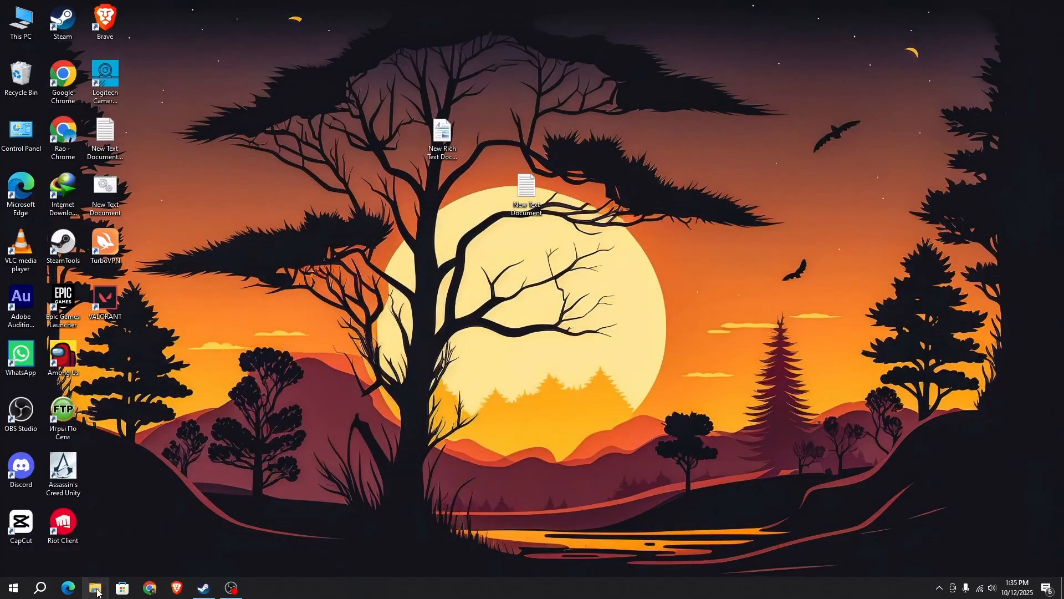
# Browse to C:\Program Files (x86)\Steam and select the config folder.
pyautogui.click(95, 587)
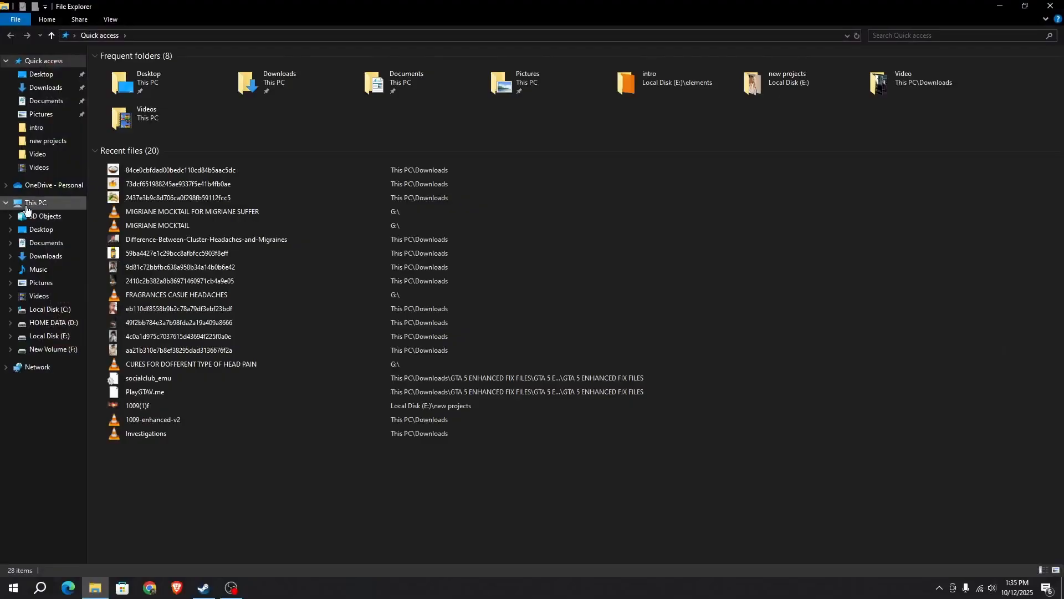
pyautogui.click(36, 202)
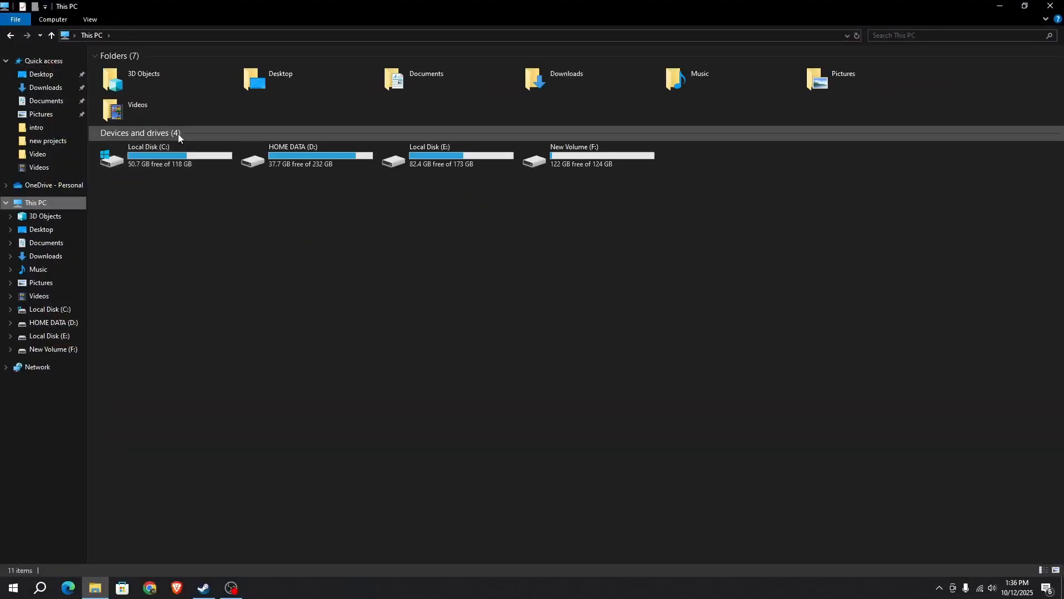
pyautogui.moveTo(180, 163)
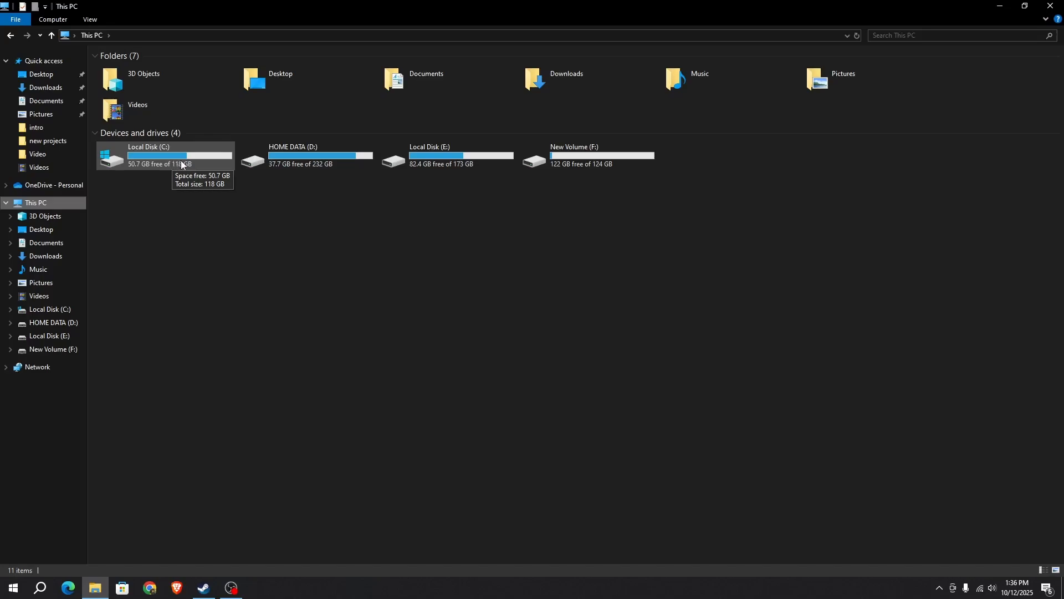
pyautogui.doubleClick(179, 156)
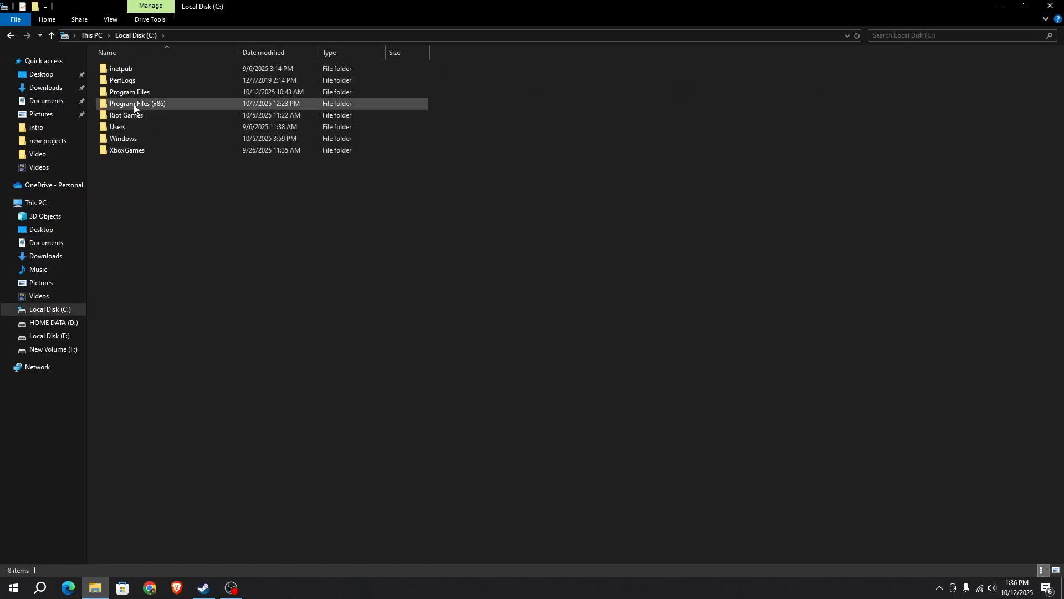
pyautogui.moveTo(139, 106)
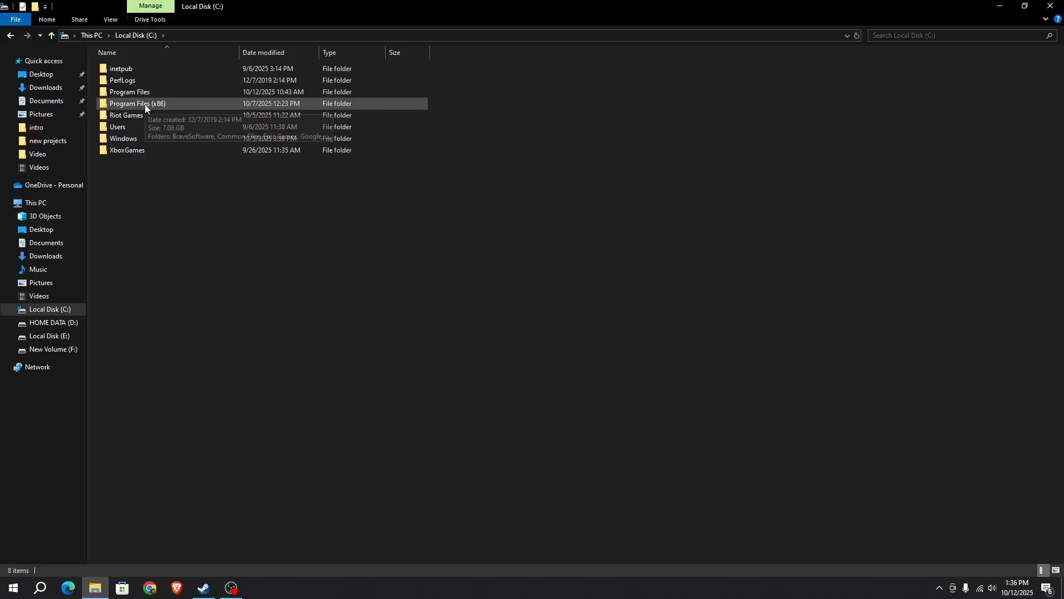
pyautogui.doubleClick(138, 103)
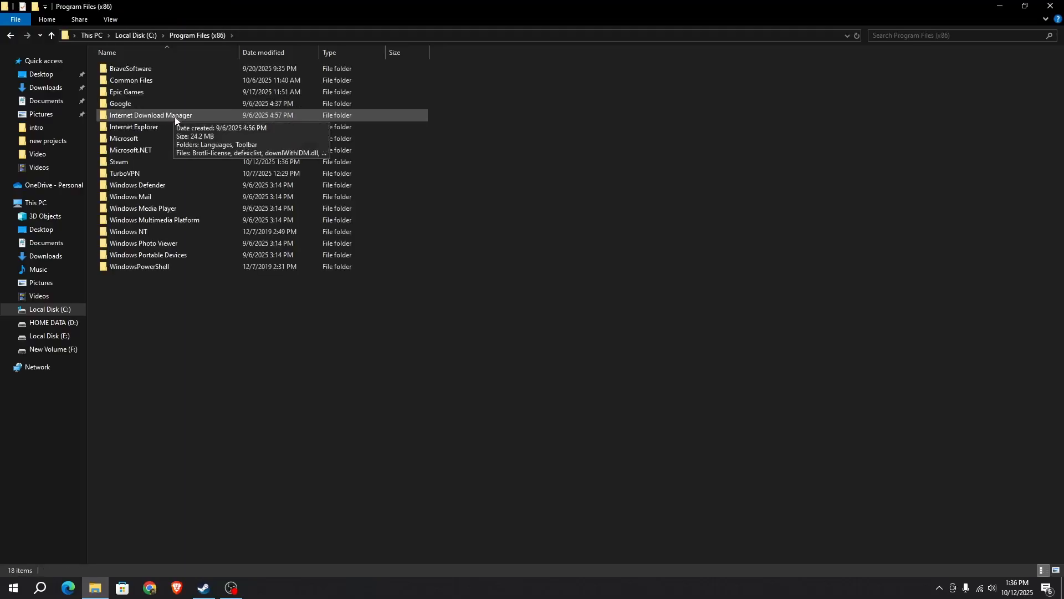
pyautogui.moveTo(134, 164)
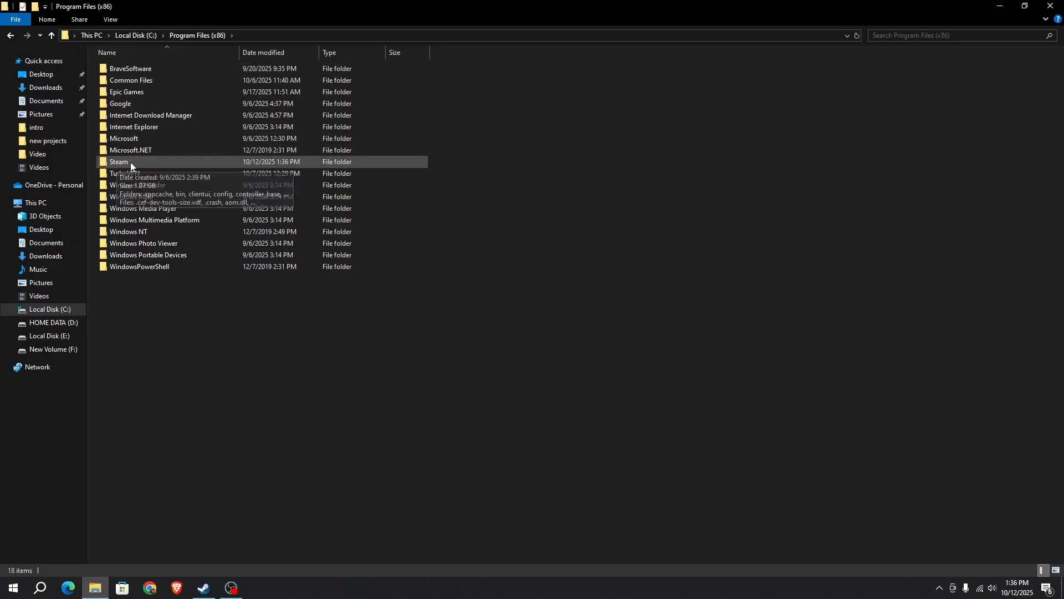
pyautogui.doubleClick(119, 162)
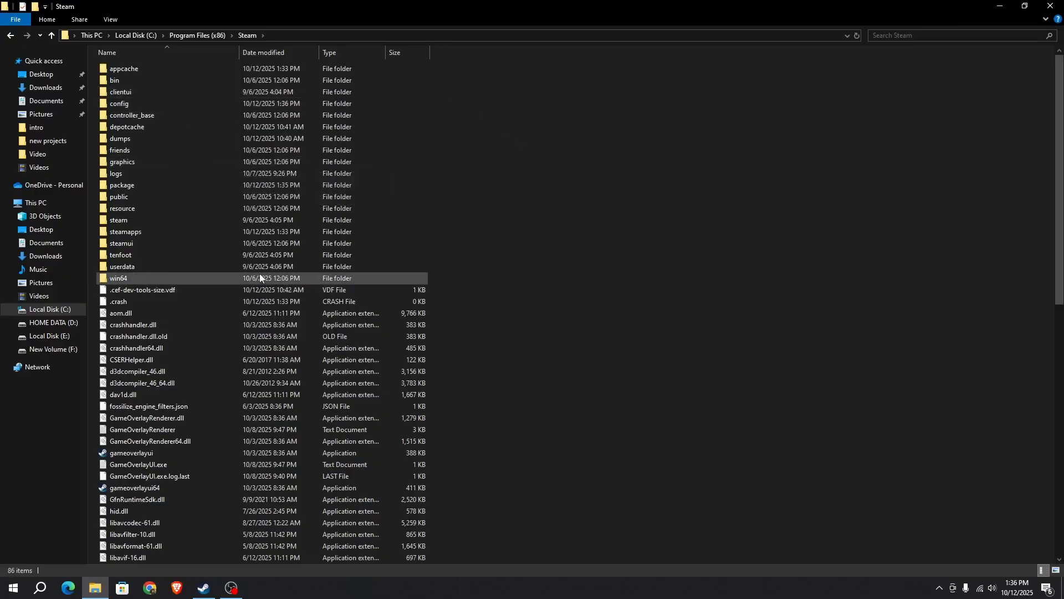
pyautogui.click(123, 67)
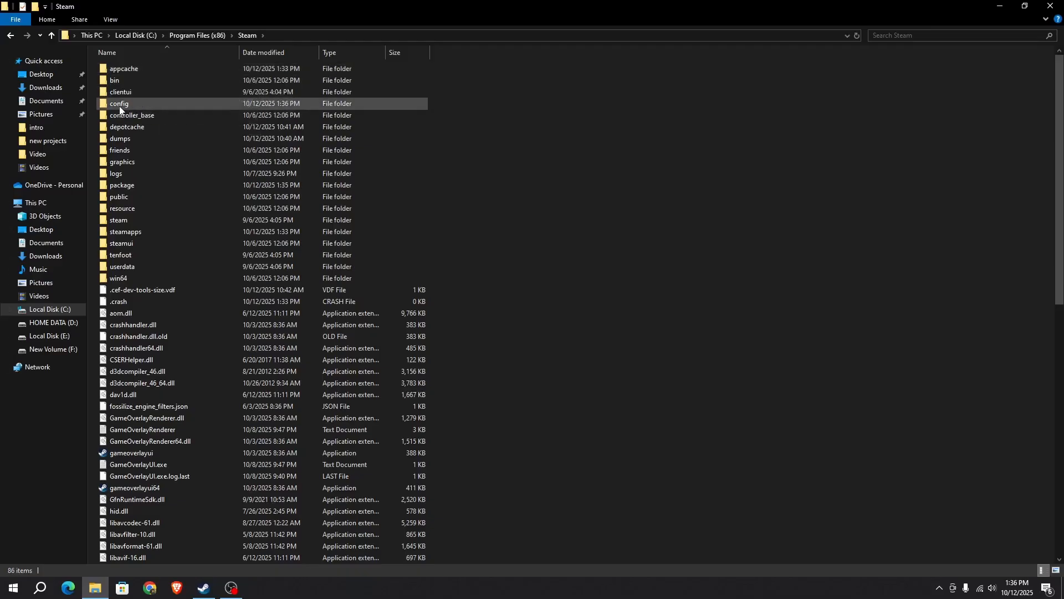
pyautogui.click(119, 103)
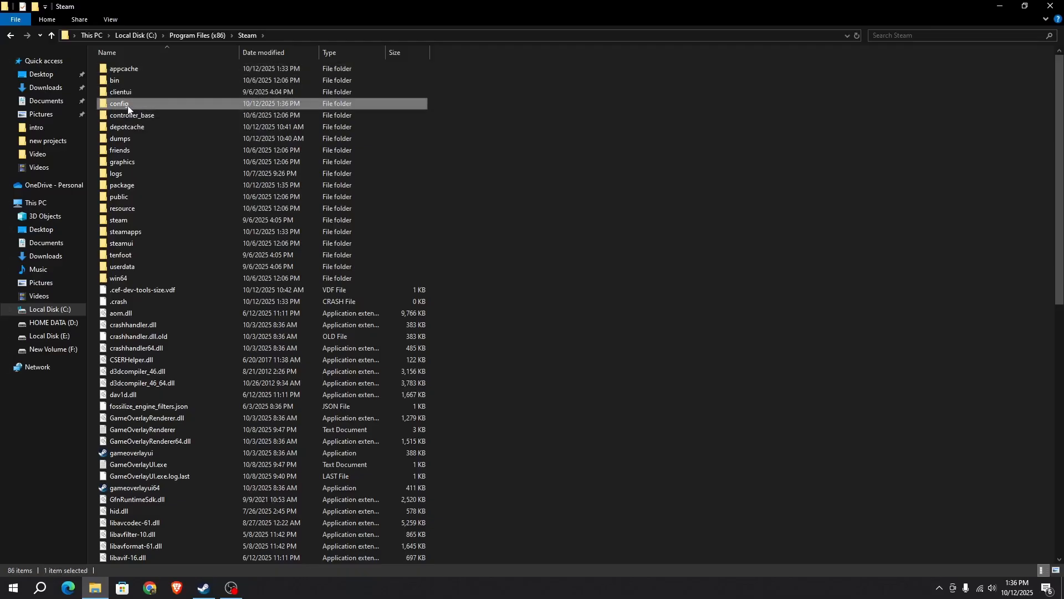
# Delete all three .lua files inside config\stplug-in.
pyautogui.doubleClick(119, 103)
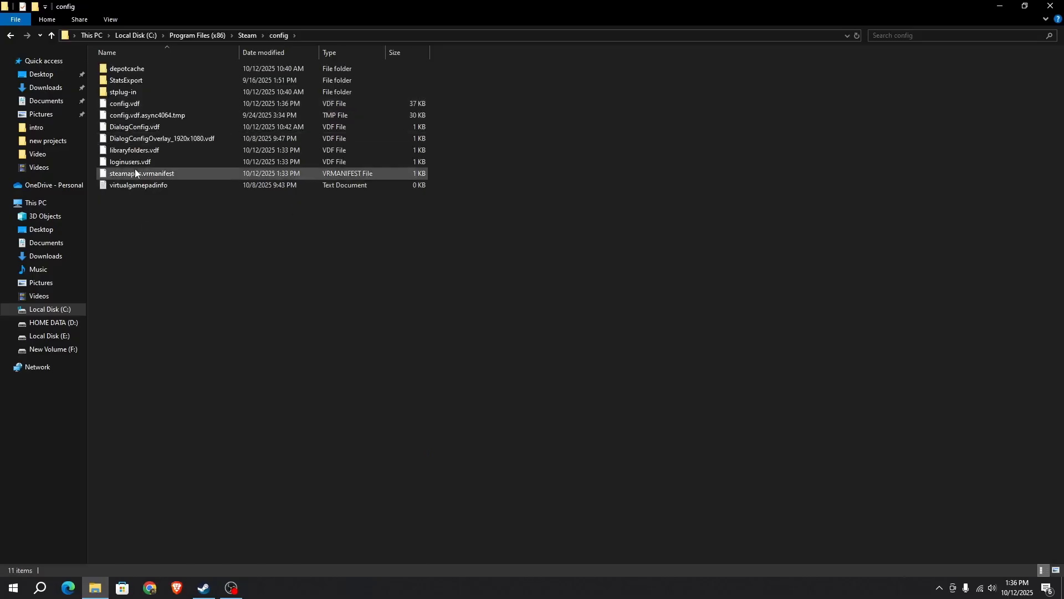
pyautogui.moveTo(124, 92)
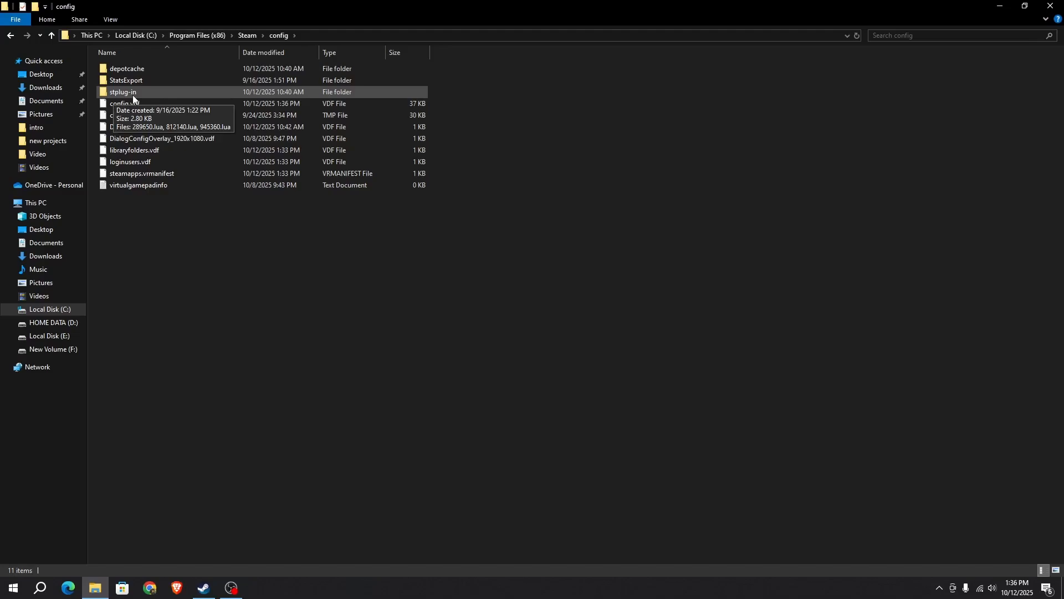
pyautogui.doubleClick(123, 92)
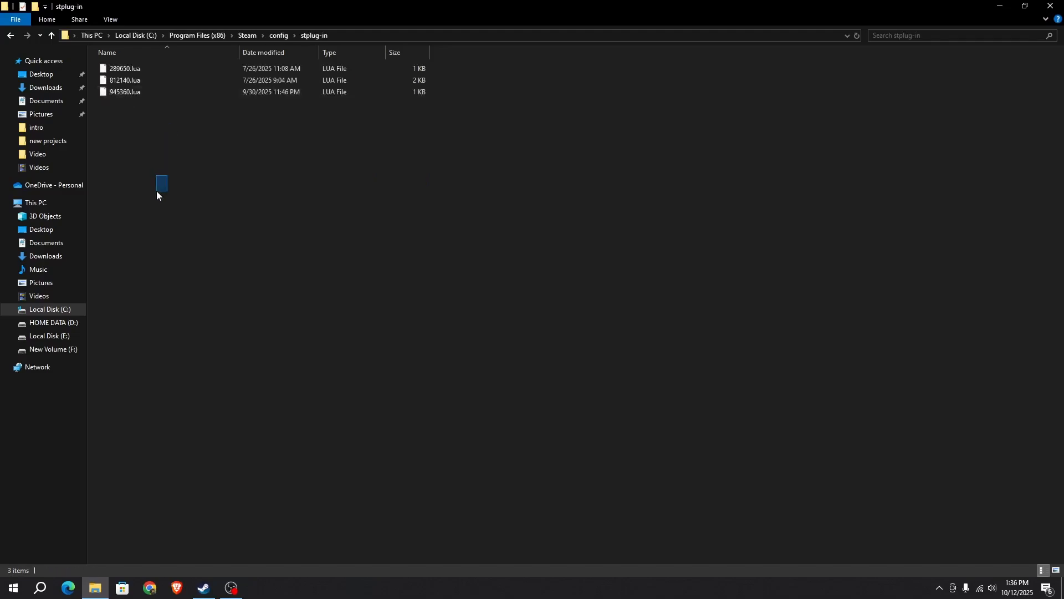
pyautogui.moveTo(181, 91)
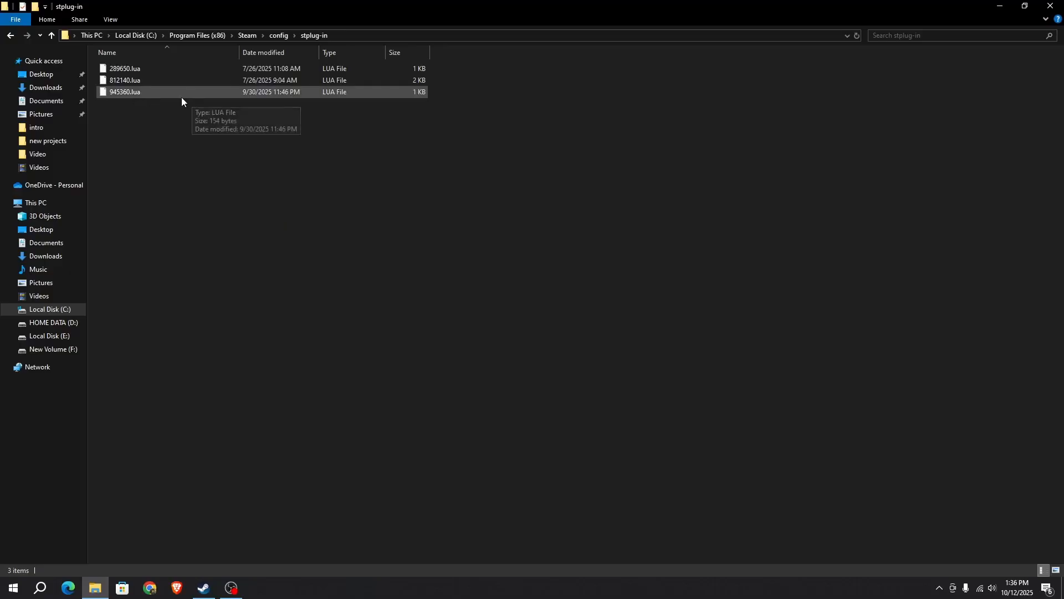
pyautogui.moveTo(192, 223)
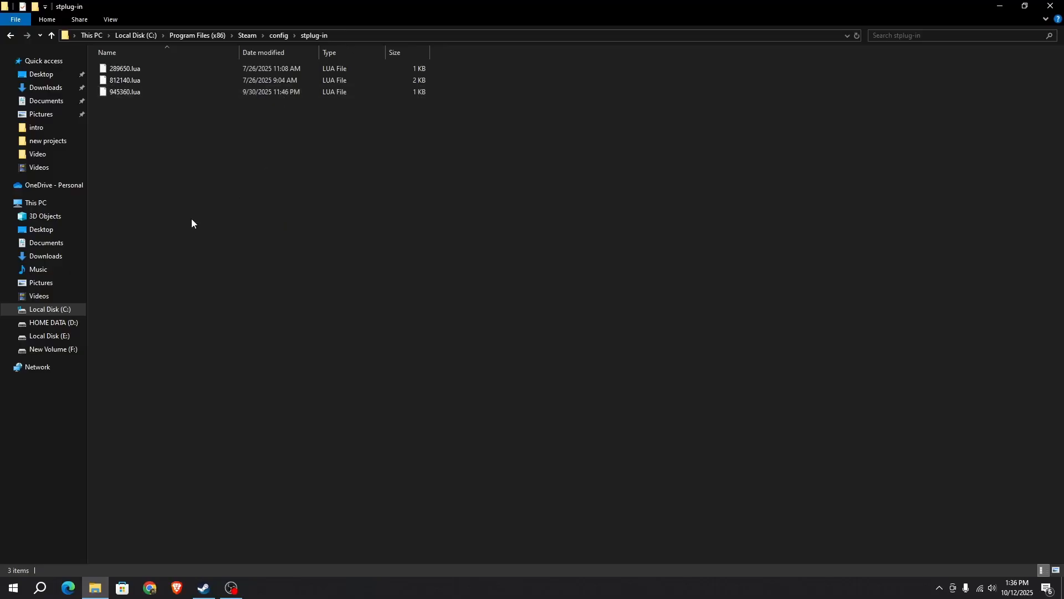
pyautogui.press('ctrl+a')
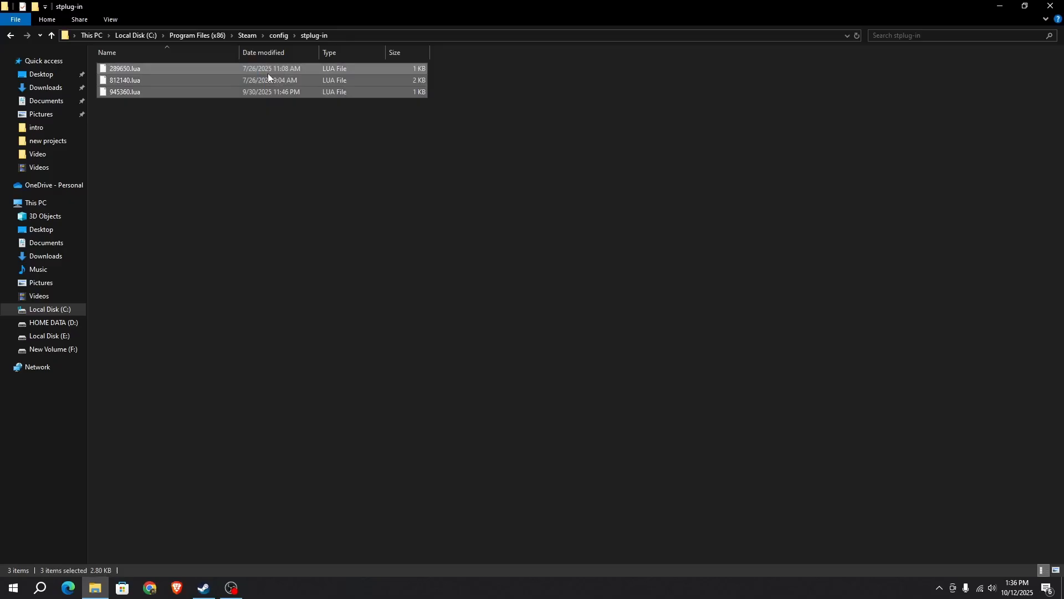
pyautogui.rightClick(124, 80)
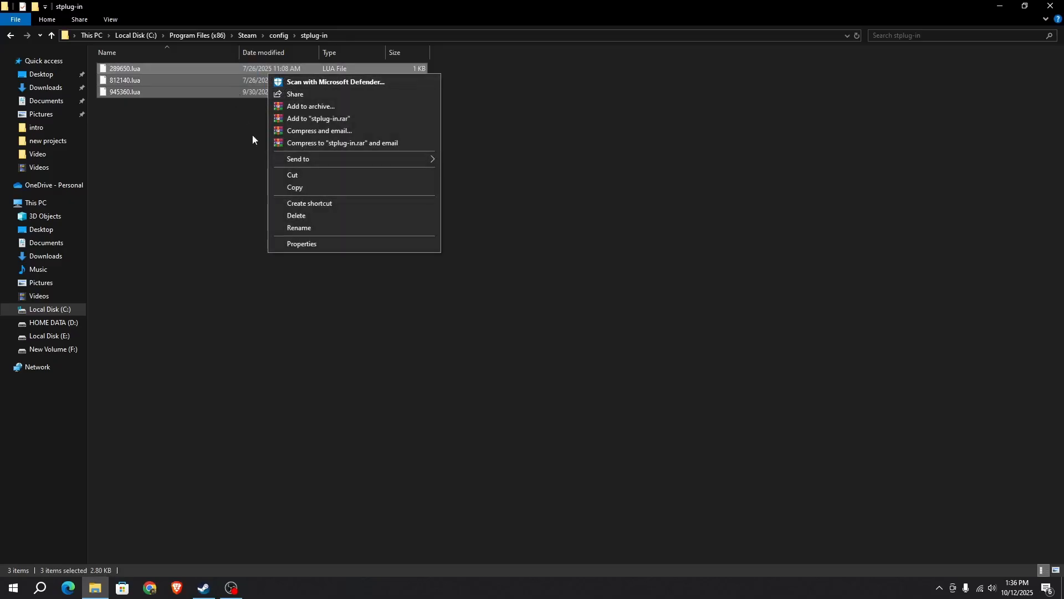
pyautogui.click(296, 215)
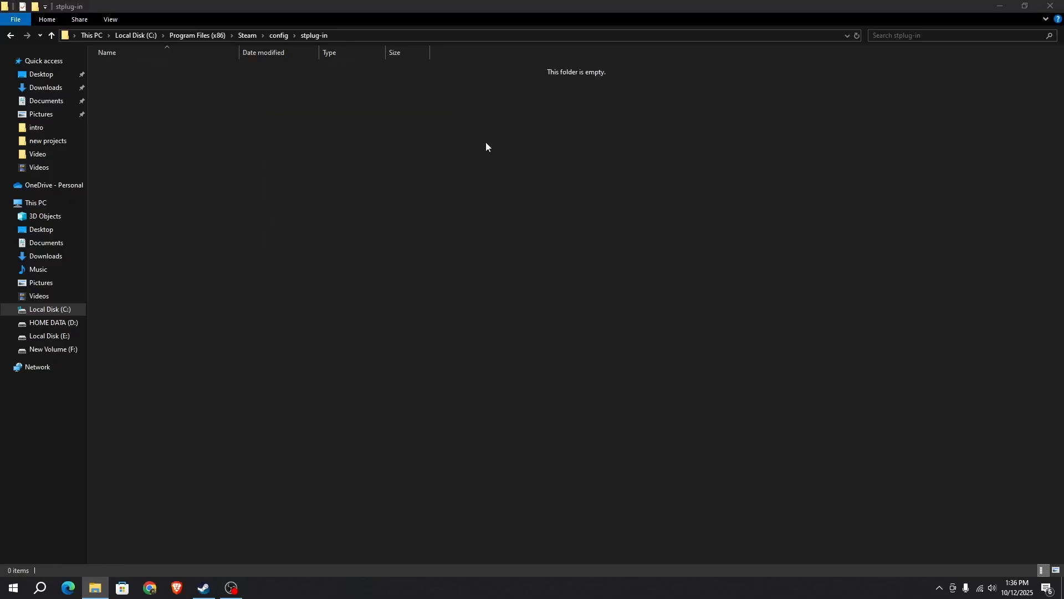
# Bring the Steam window forward and close it.
pyautogui.click(203, 593)
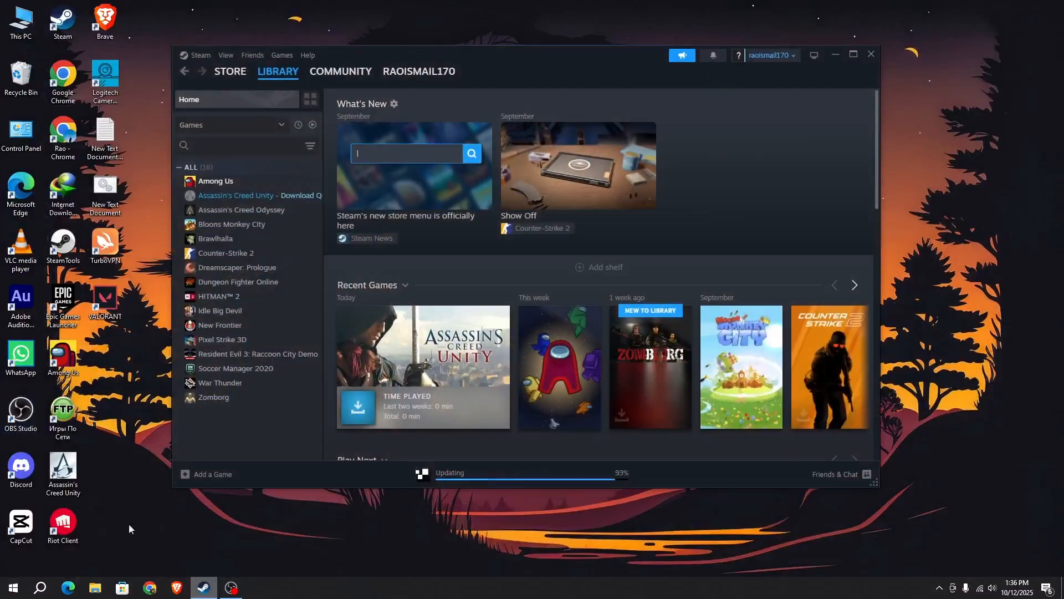
pyautogui.moveTo(870, 55)
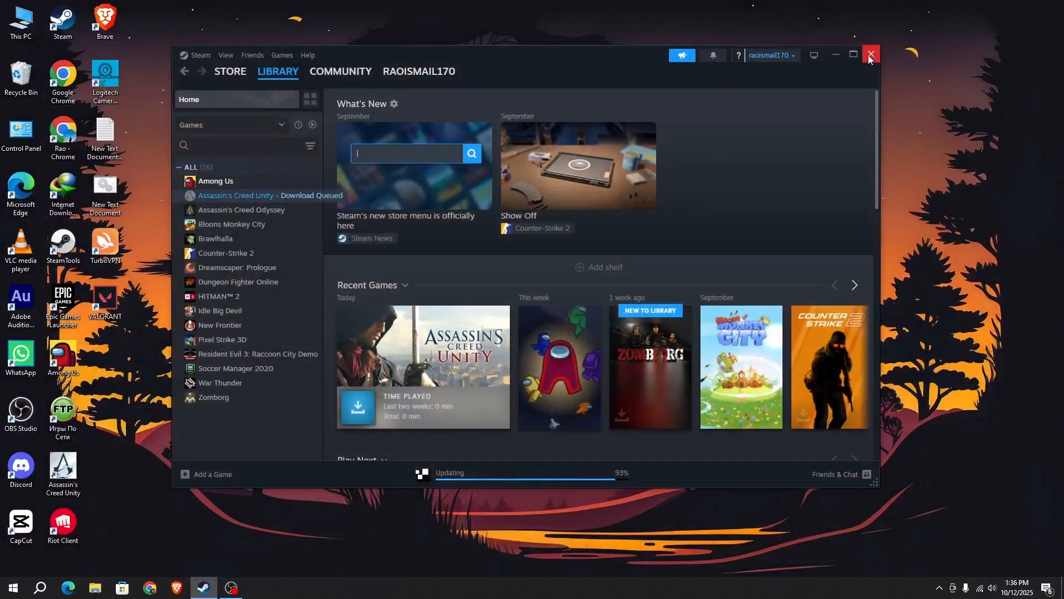
pyautogui.click(871, 55)
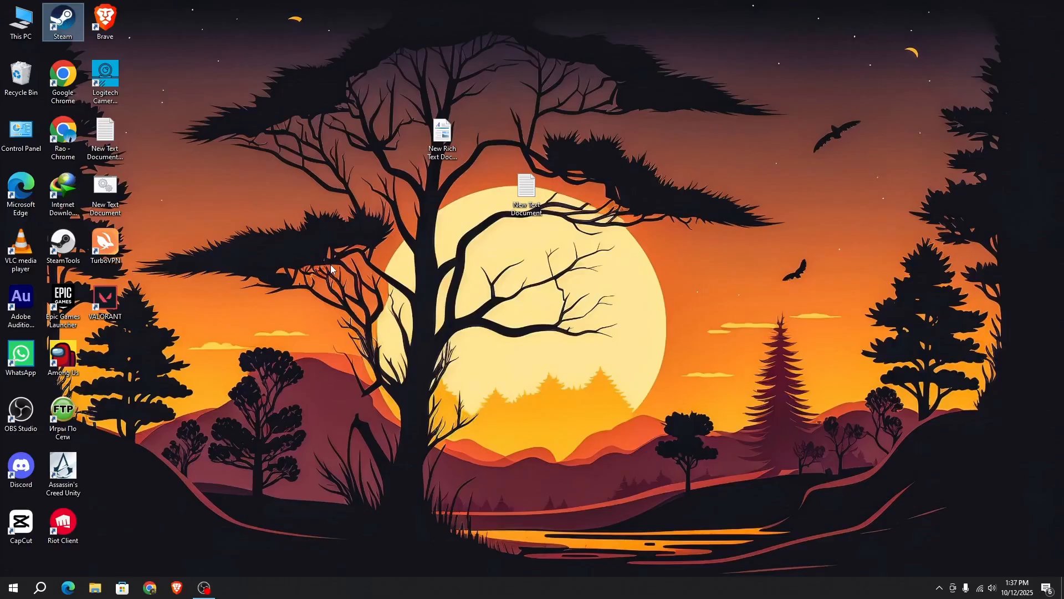
# Relaunch Steam, search the library for 'assa', then clear the search.
pyautogui.doubleClick(61, 21)
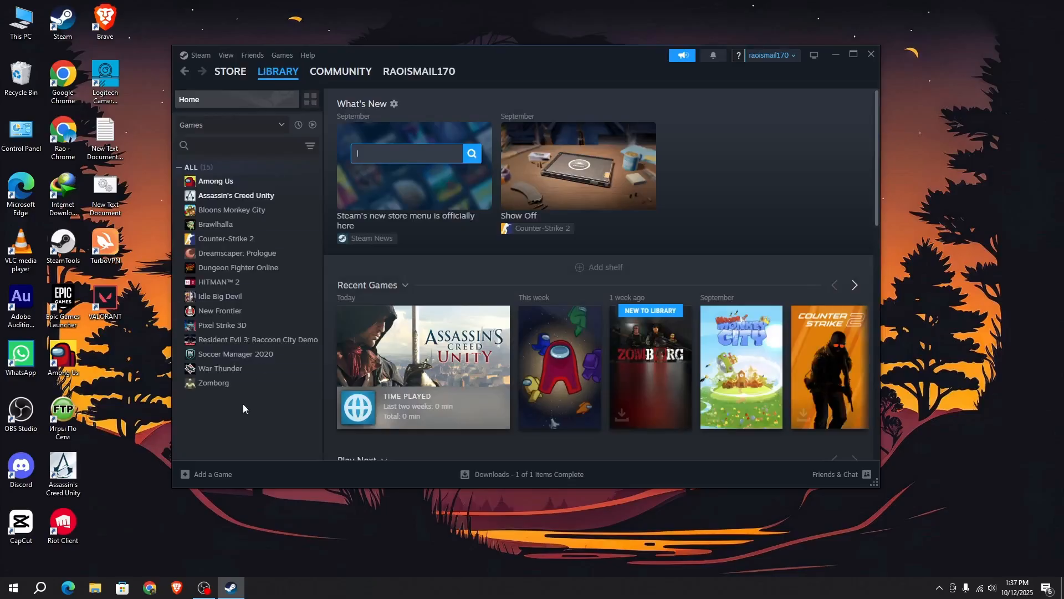
pyautogui.moveTo(263, 212)
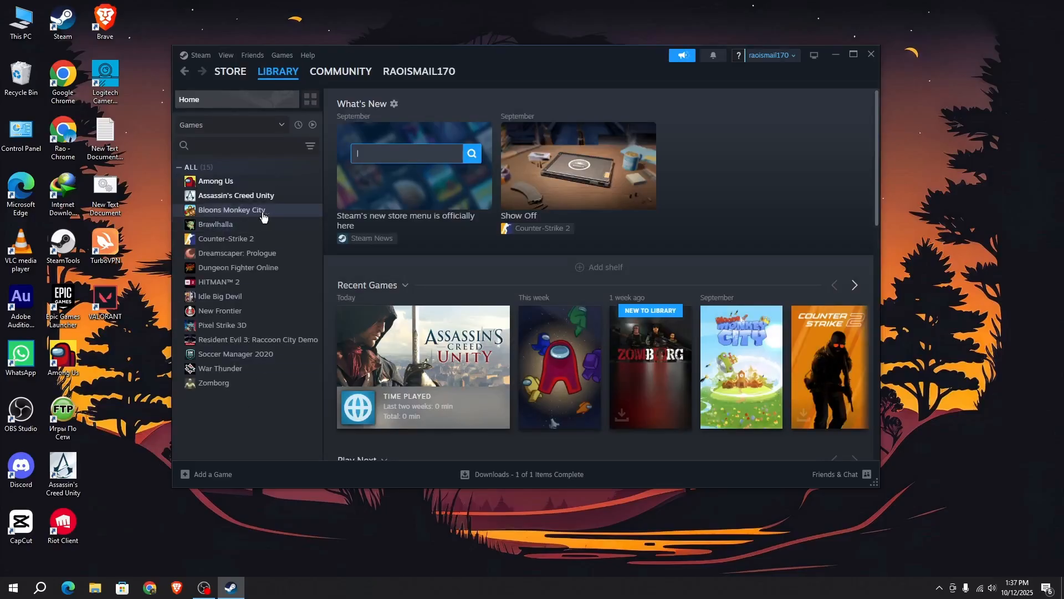
pyautogui.moveTo(230, 187)
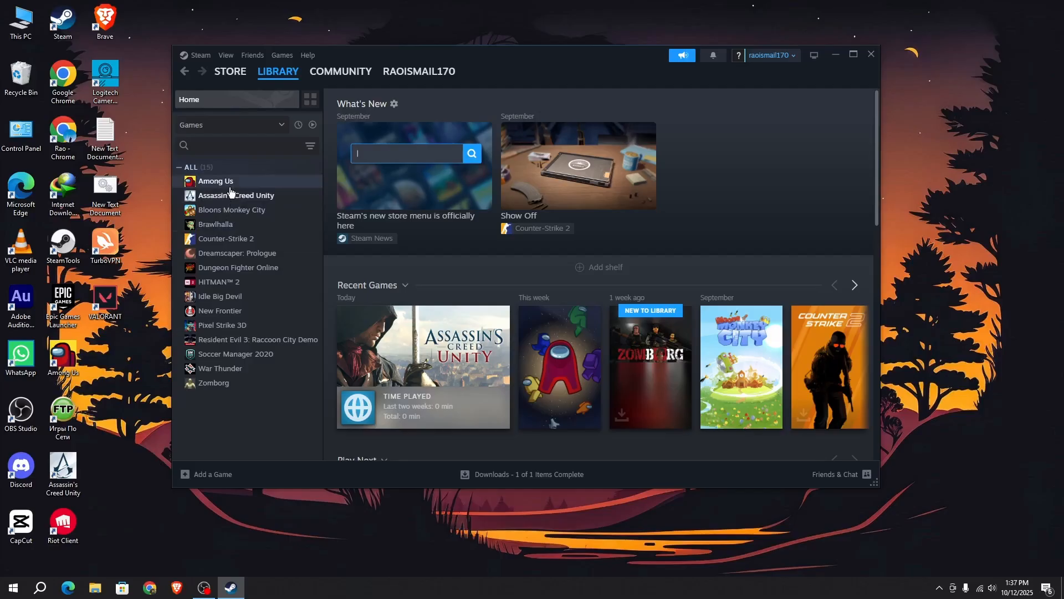
pyautogui.moveTo(233, 185)
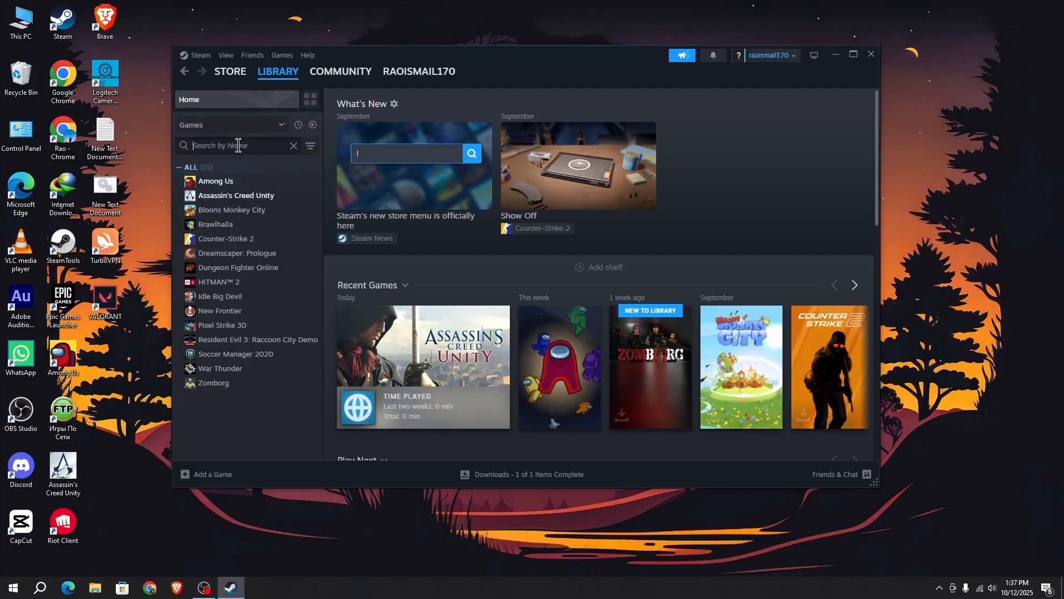
pyautogui.write('assa')
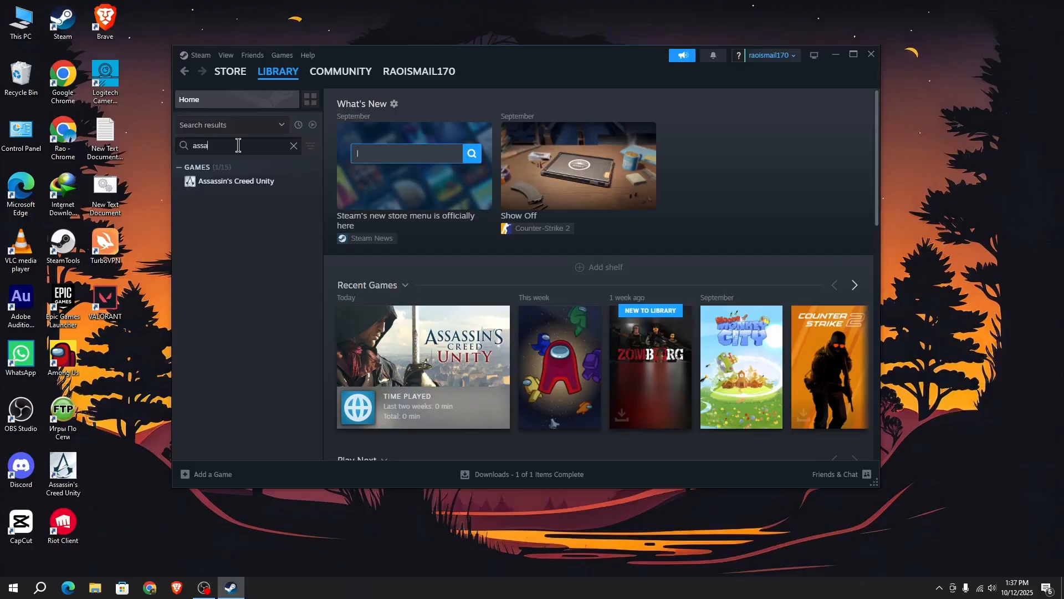
pyautogui.click(293, 146)
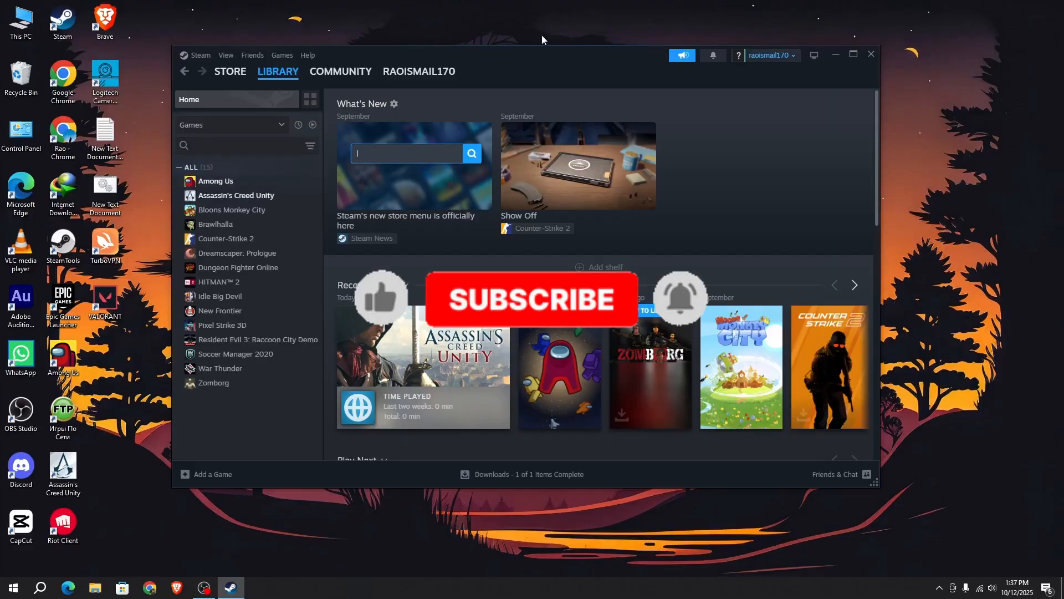